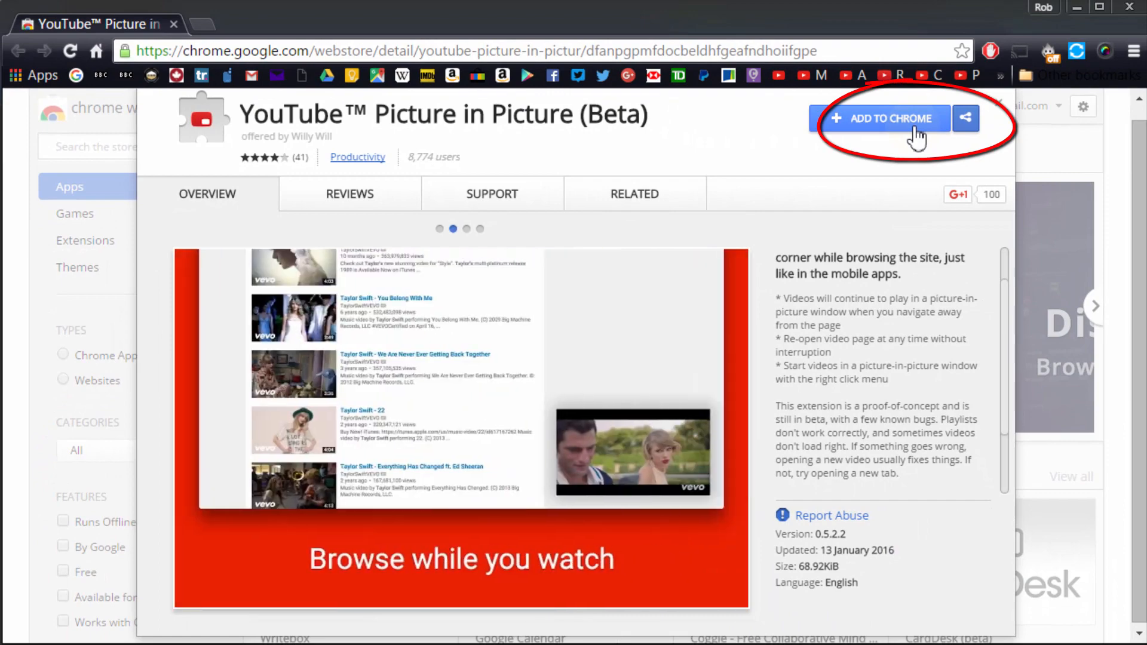
# - Add YouTube Picture in Picture (Beta) to Chrome from its Web Store page
pyautogui.click(884, 118)
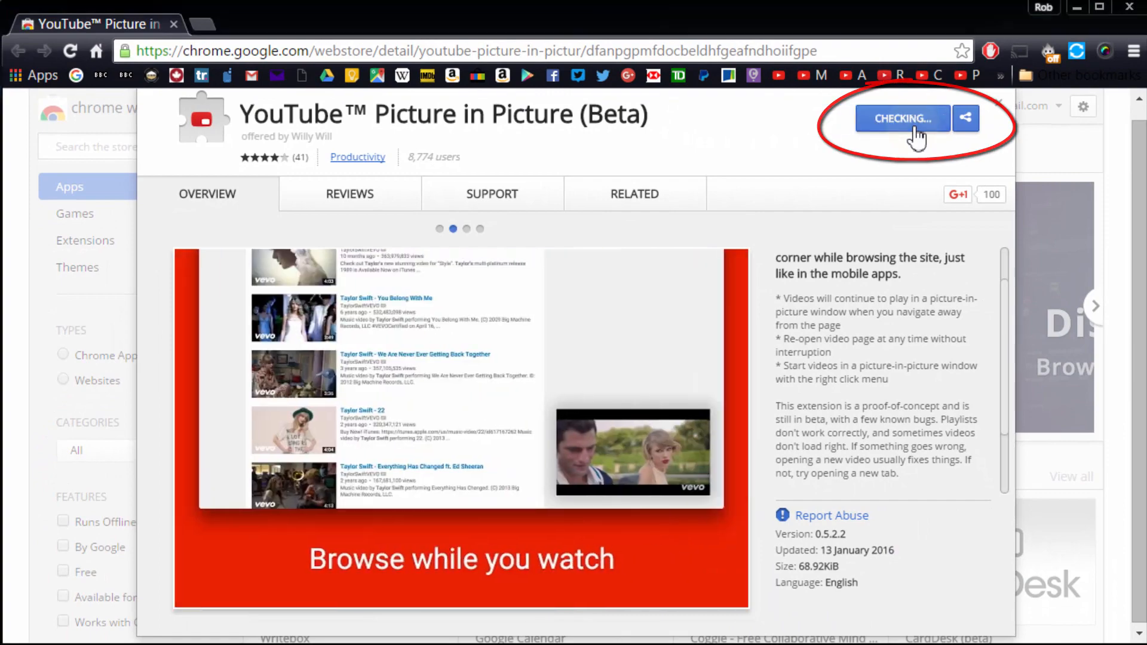
pyautogui.click(903, 118)
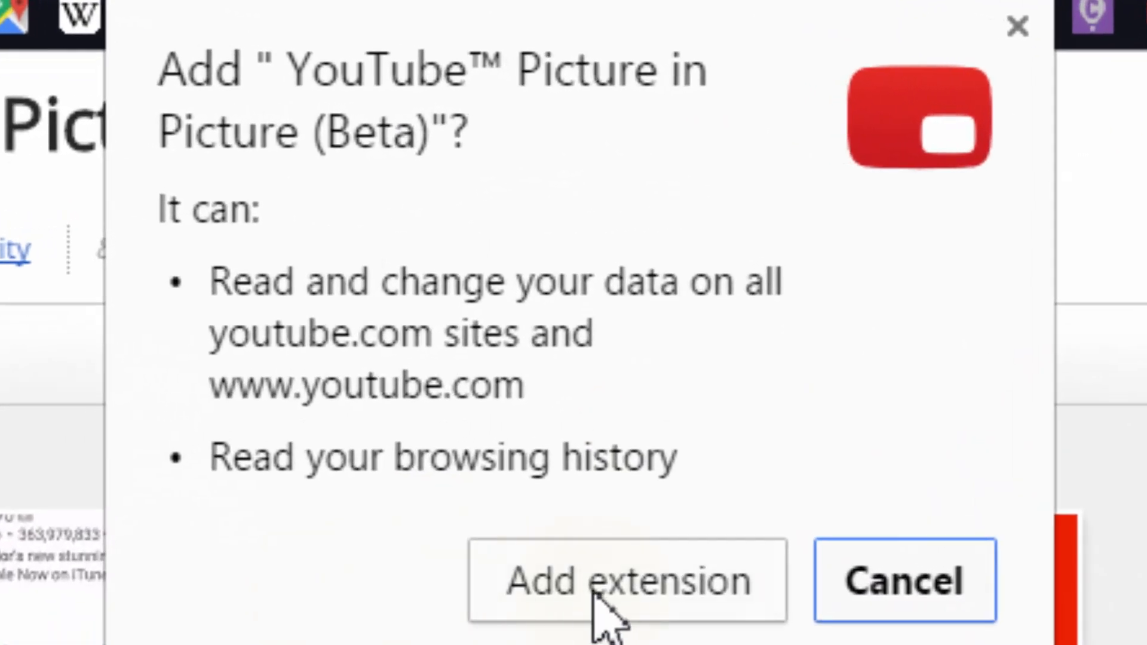
# - Approve the extension's permissions in the Add extension dialog
pyautogui.click(625, 581)
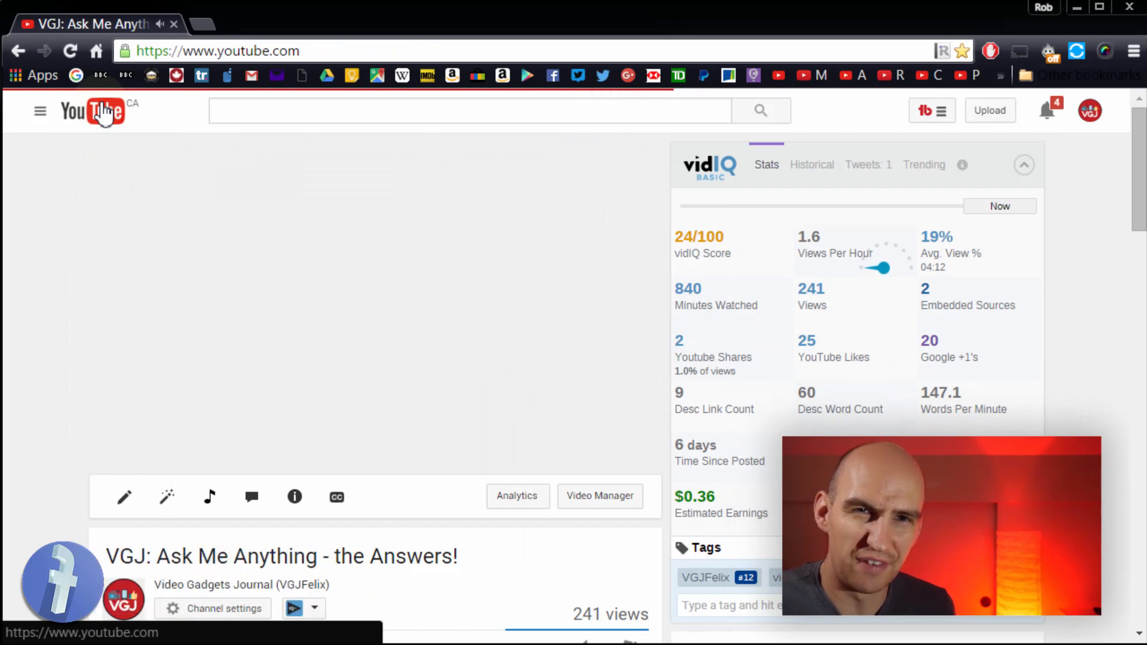
# - From Subscriptions, play the DSLR Video Shooter studio video picture-in-picture
pyautogui.click(92, 111)
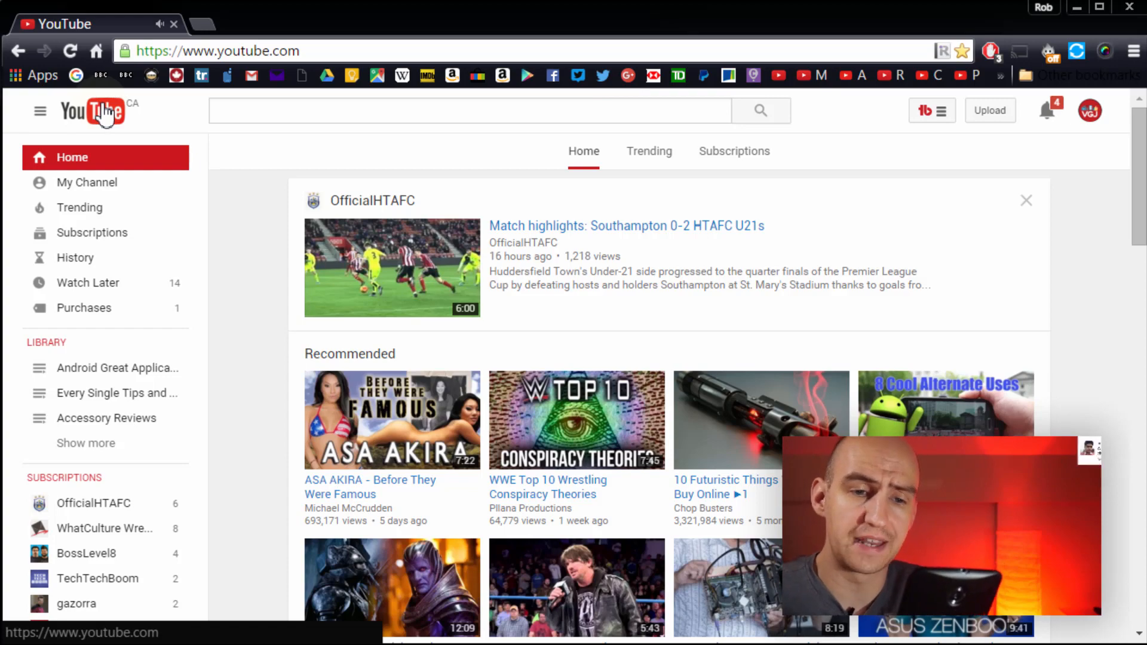
pyautogui.moveTo(263, 394)
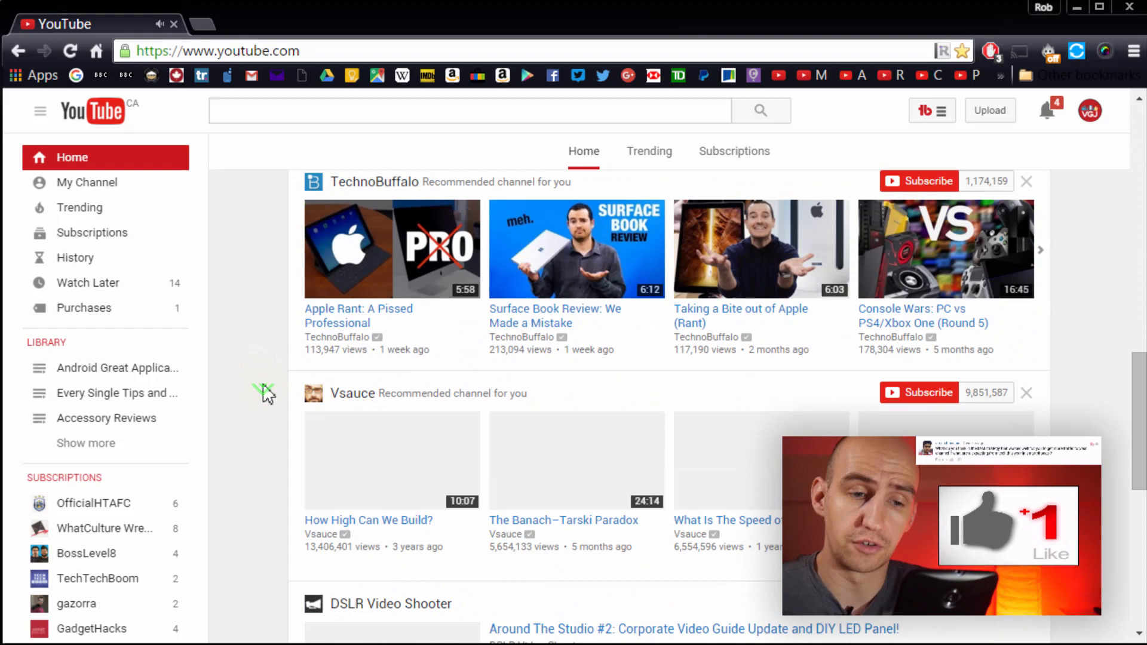
pyautogui.scroll(-3)
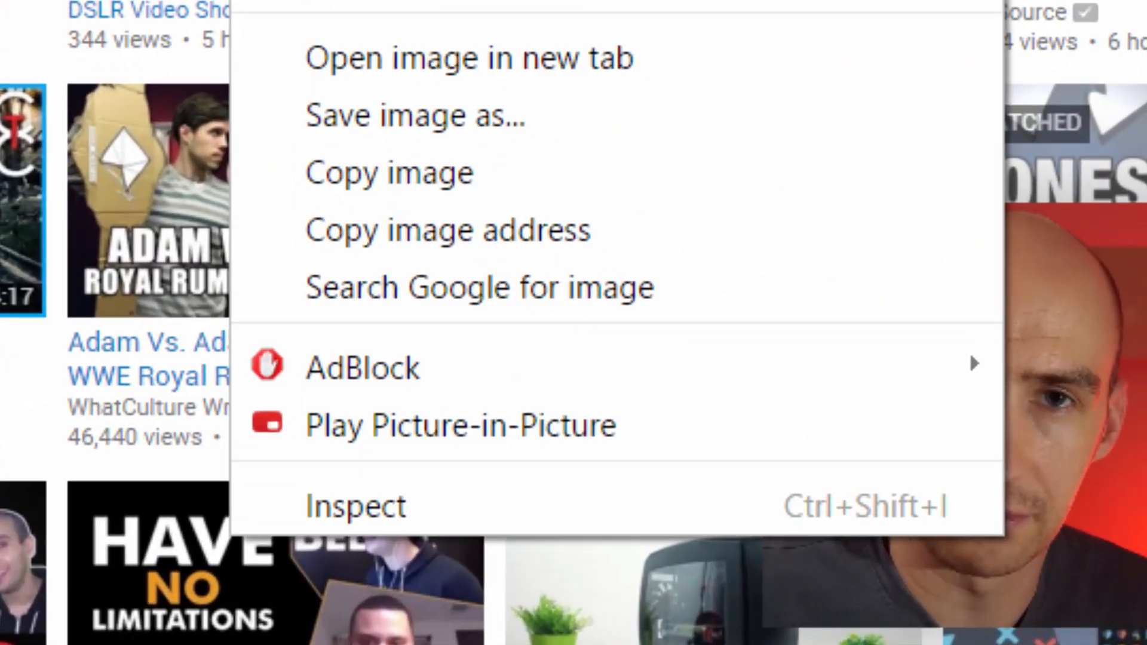
pyautogui.moveTo(476, 398)
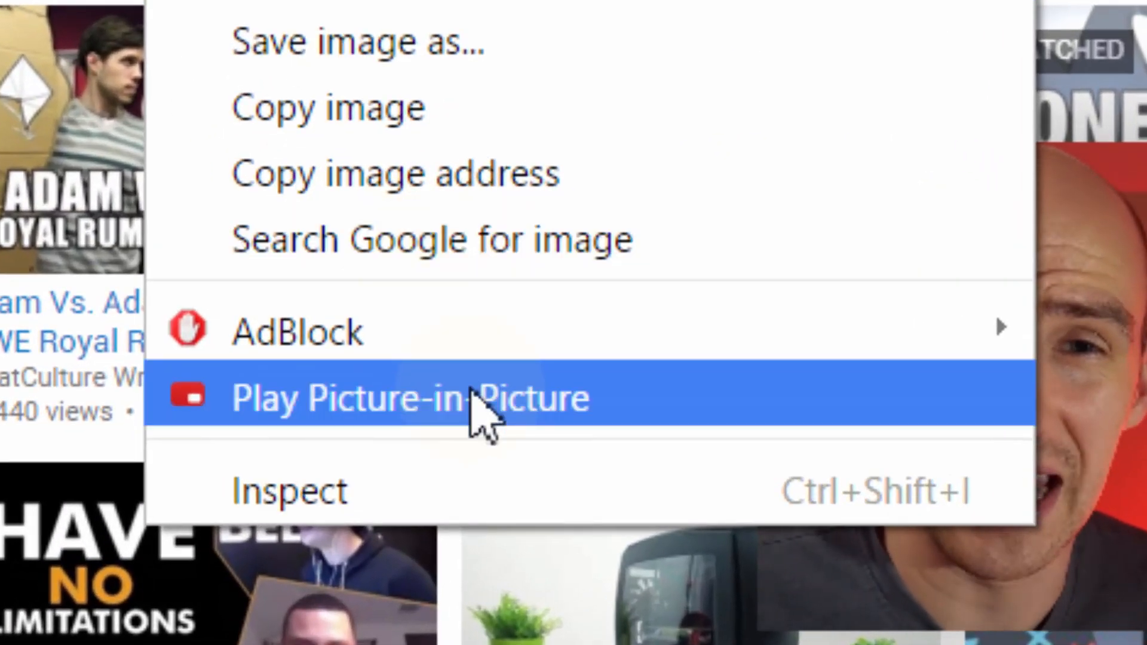
pyautogui.click(410, 397)
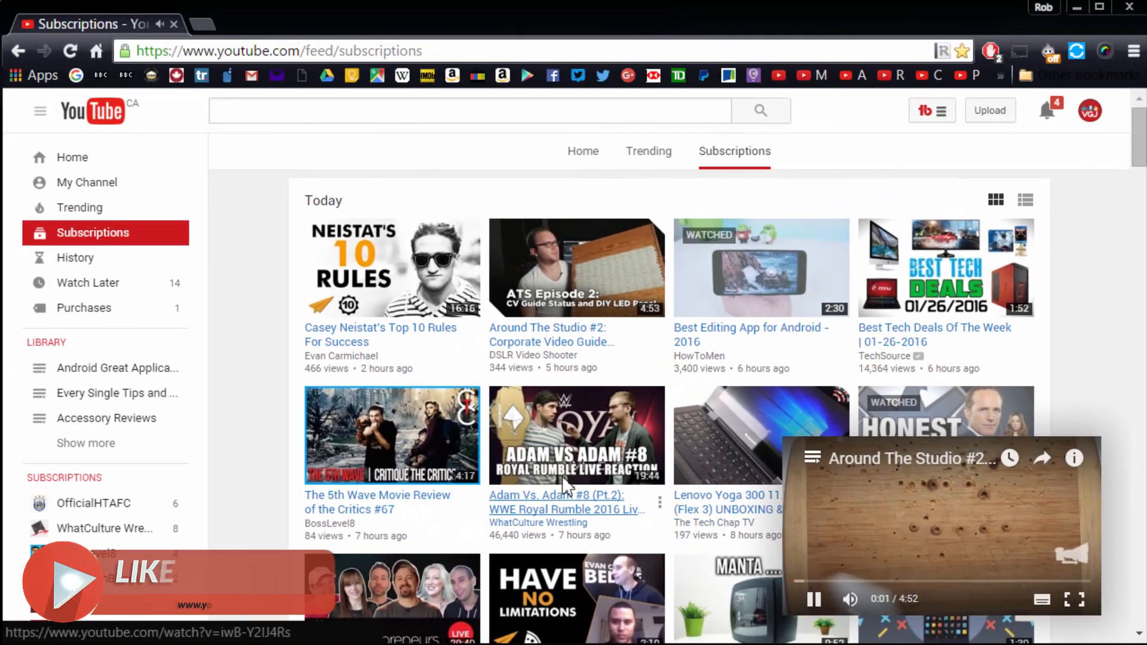